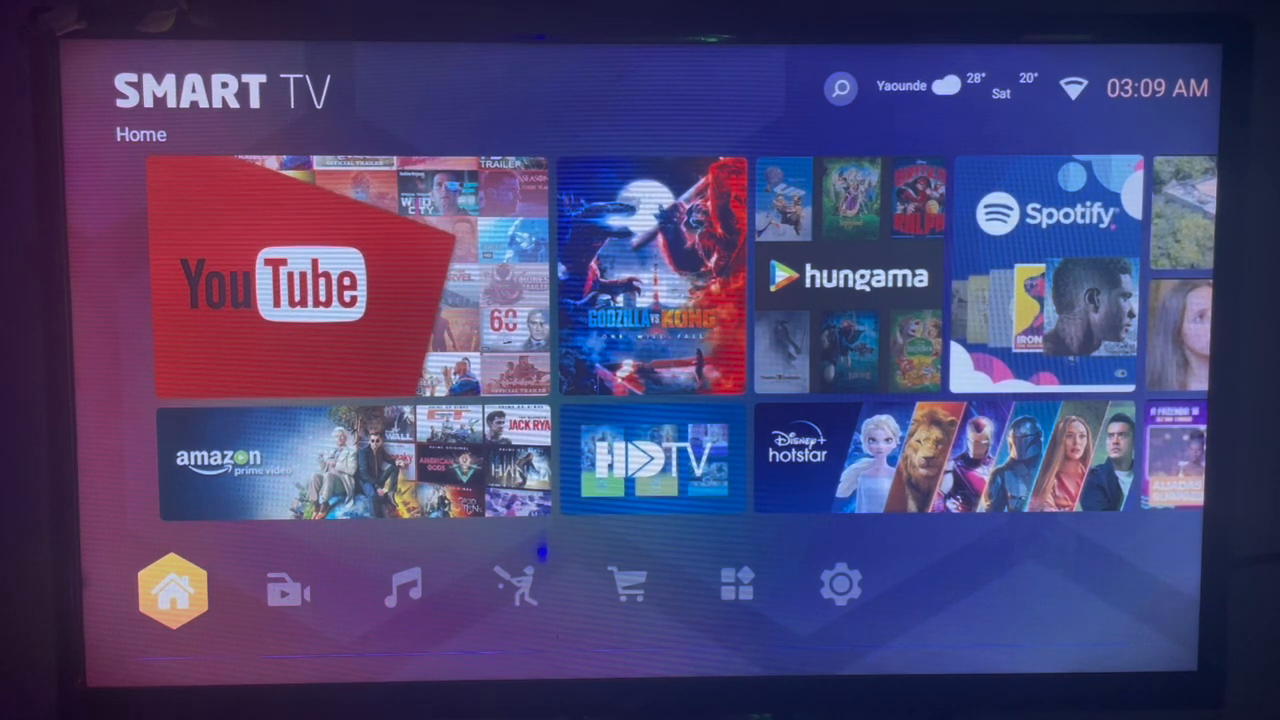
- Move through the Music and Store tabs to the Installed apps page listing Downloader
click(402, 584)
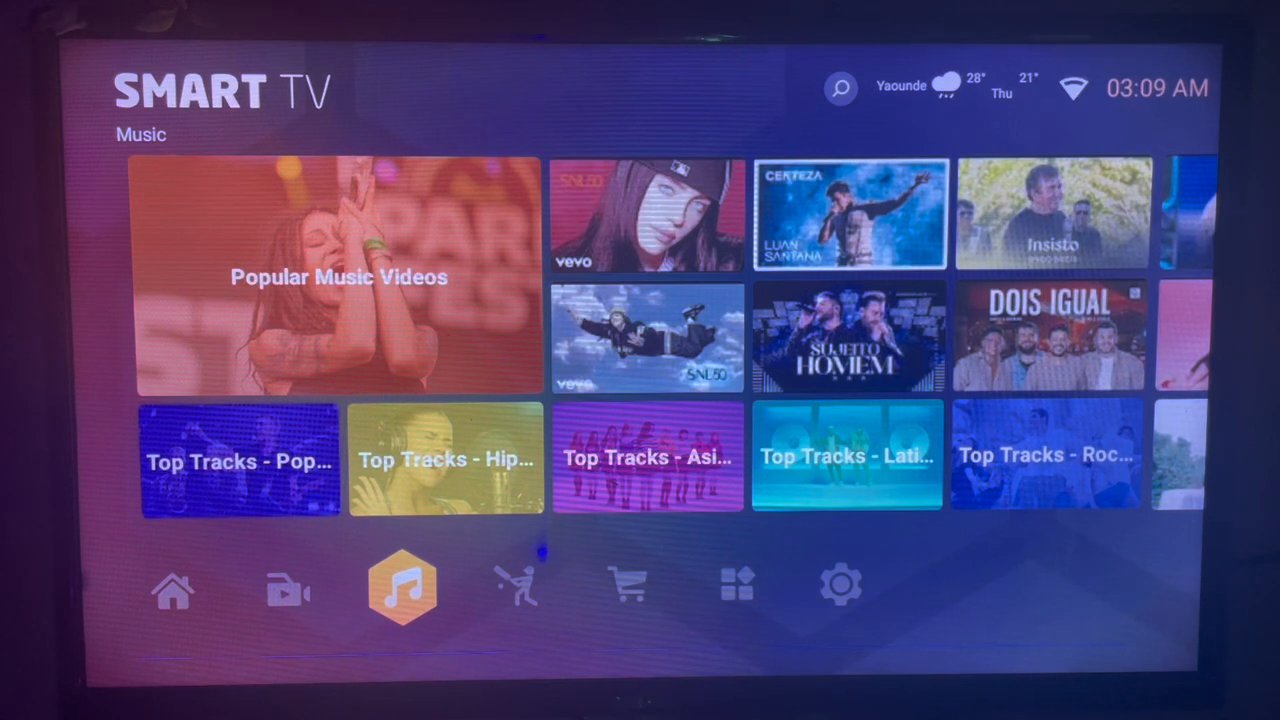
click(628, 588)
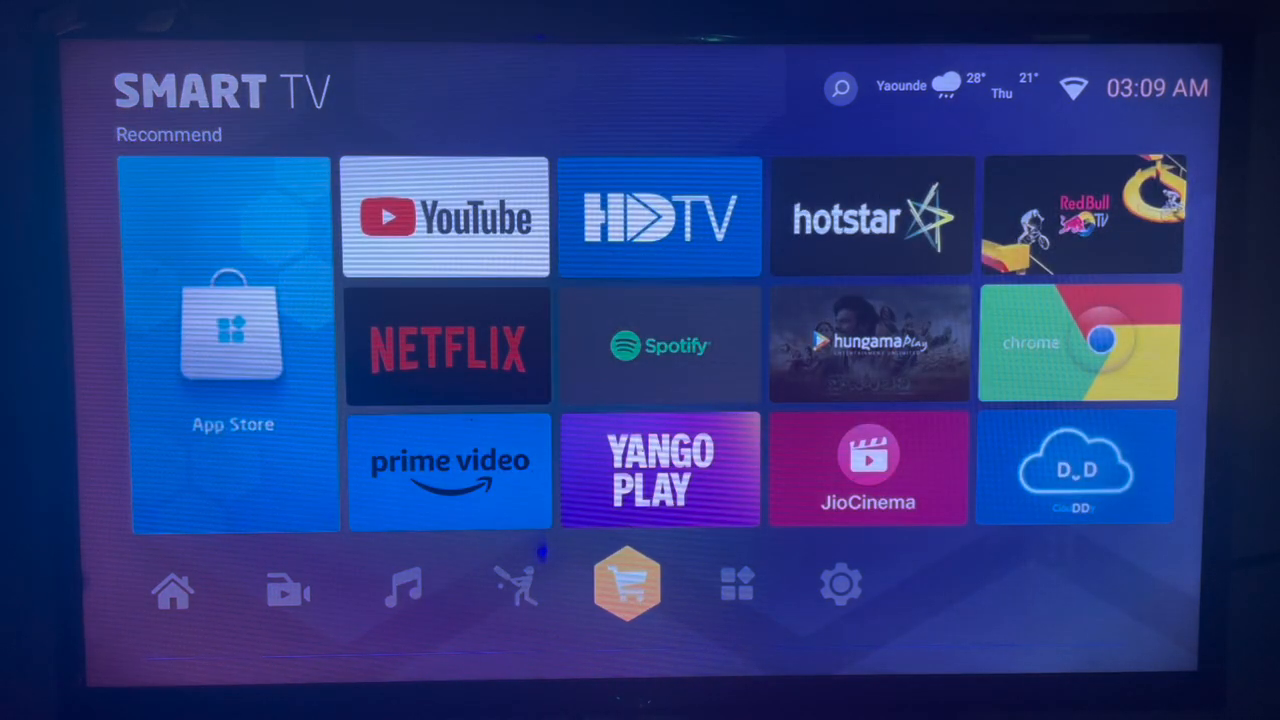
click(736, 584)
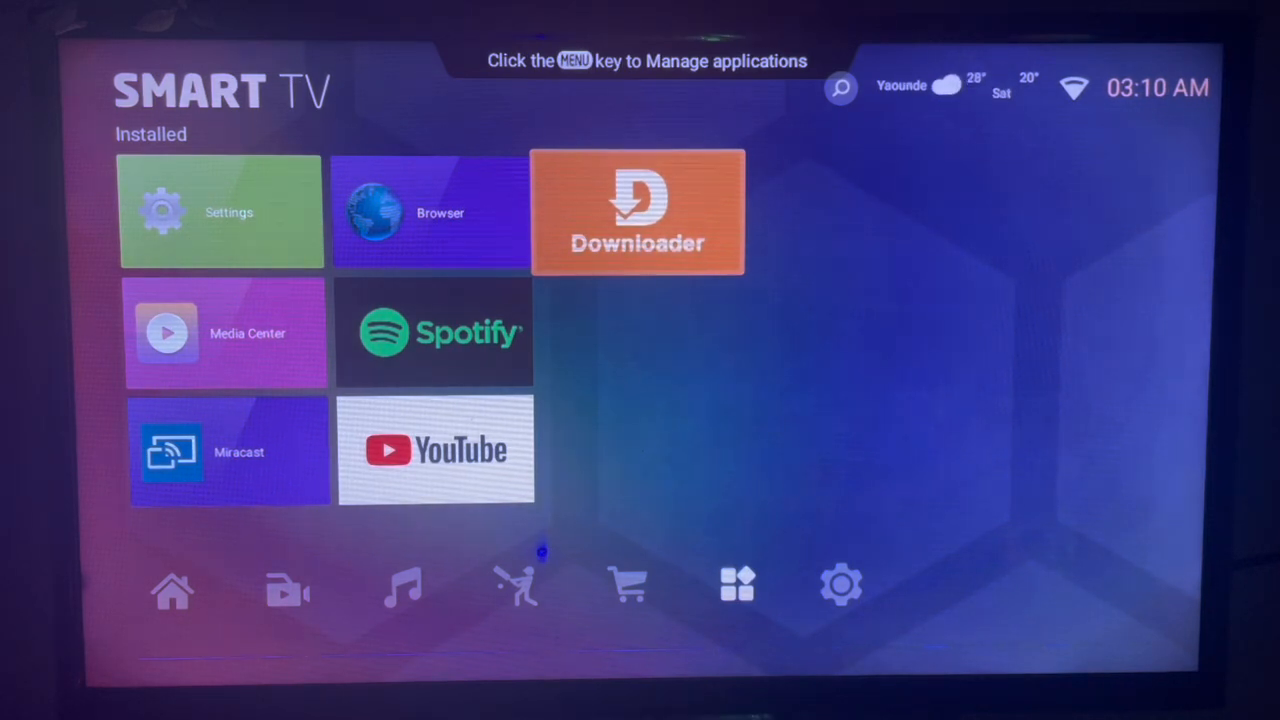
- Launch Downloader from the installed apps with atvtools as the search term
click(638, 212)
text(atvtools)
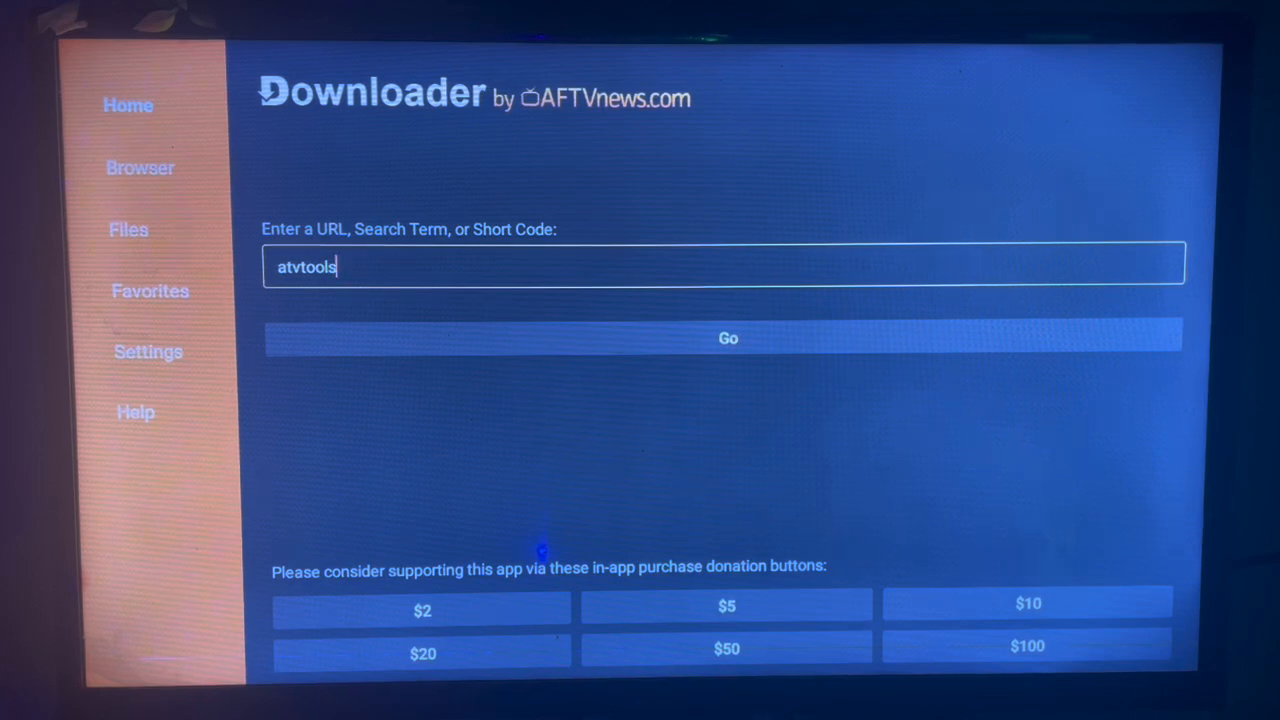
- Run the web search for atvtools to list results led by atvTools on Google Play
click(724, 264)
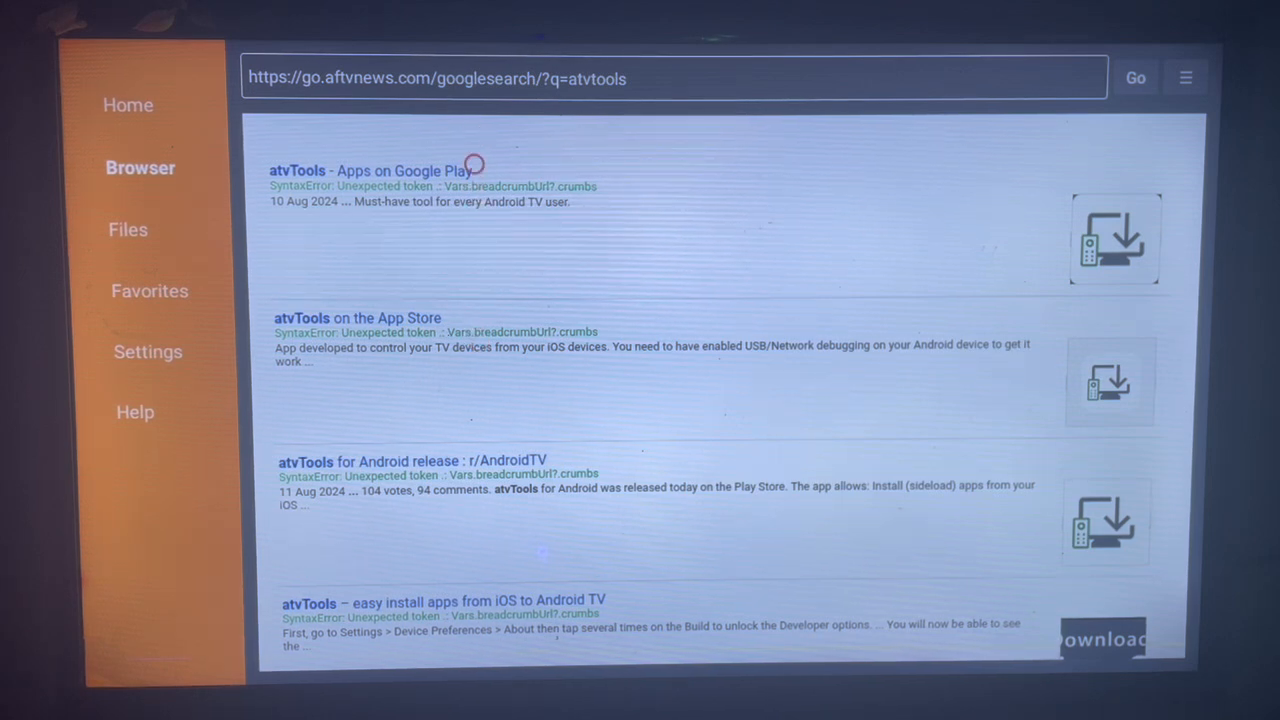
- Load the 'atvTools - Apps on Google Play' result to show tvDev's store page
click(372, 170)
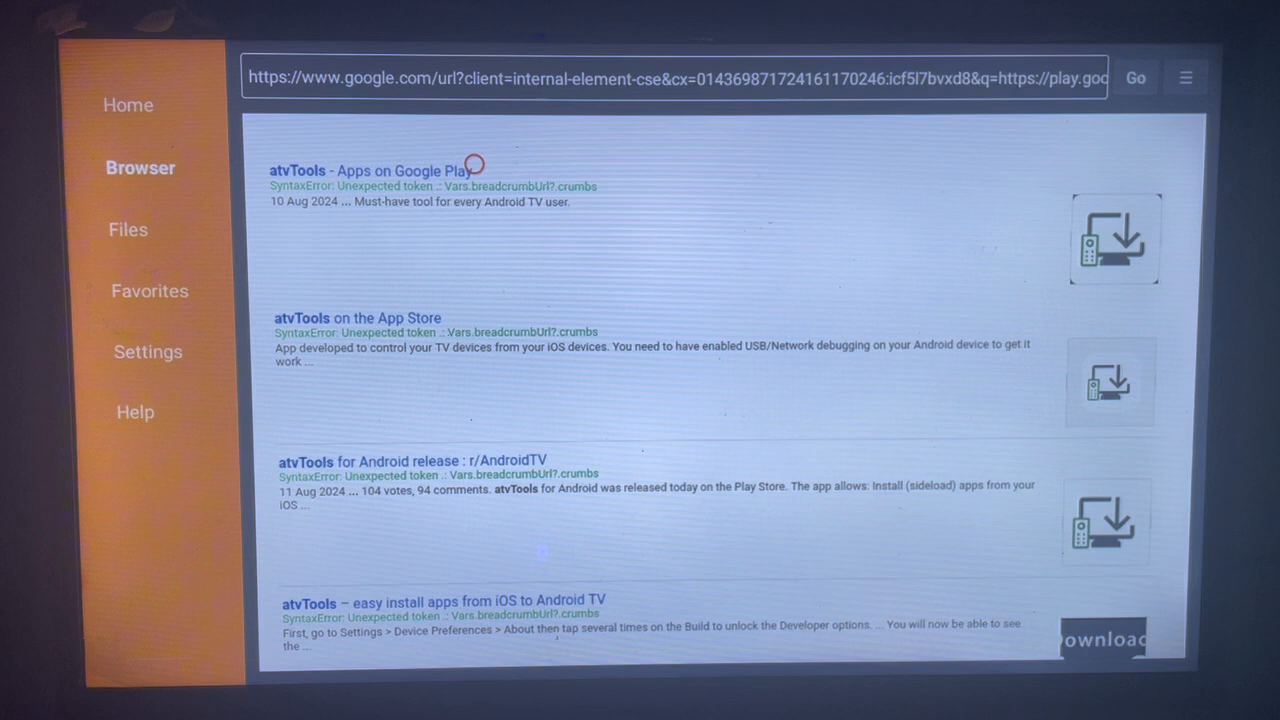
click(372, 170)
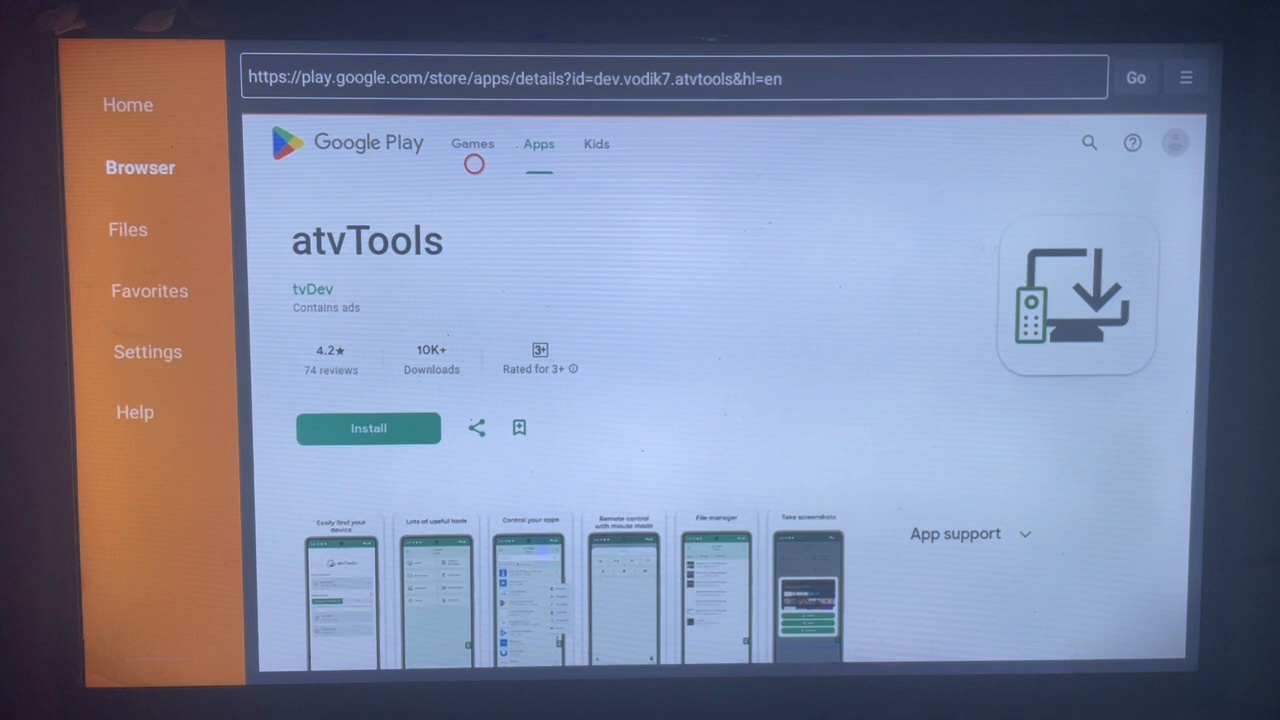
mouse_move(474, 194)
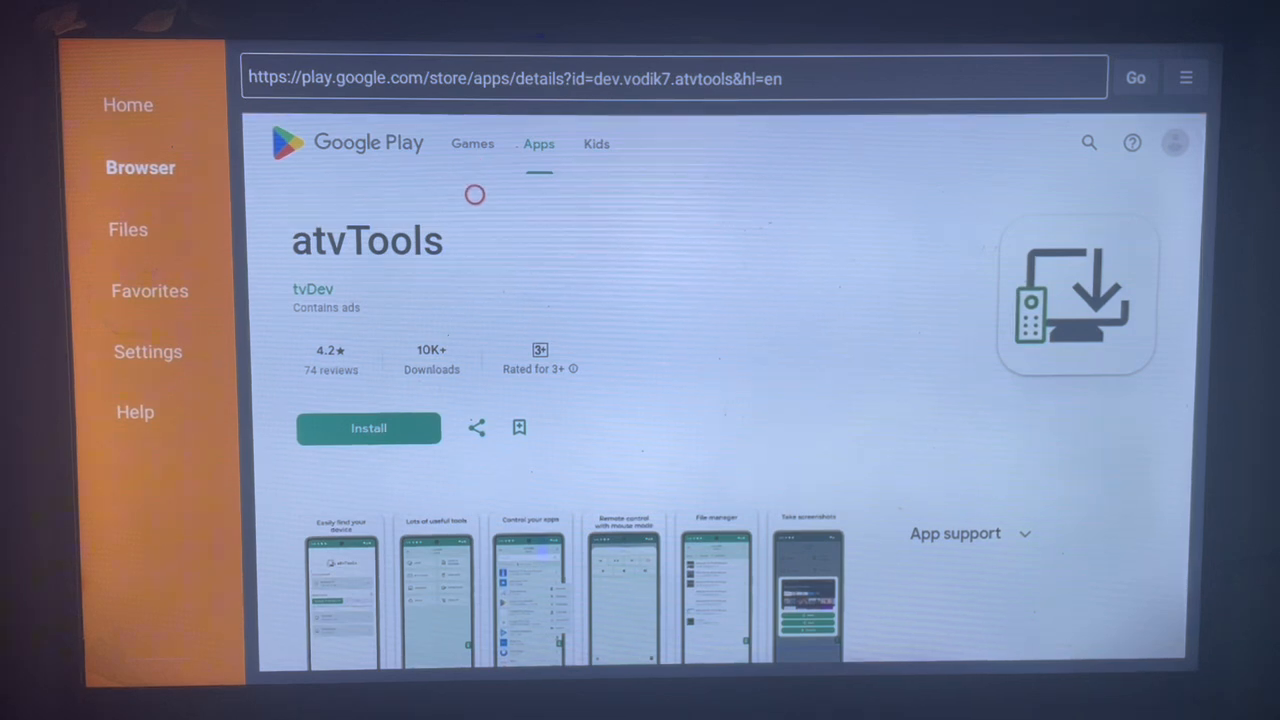
mouse_move(476, 374)
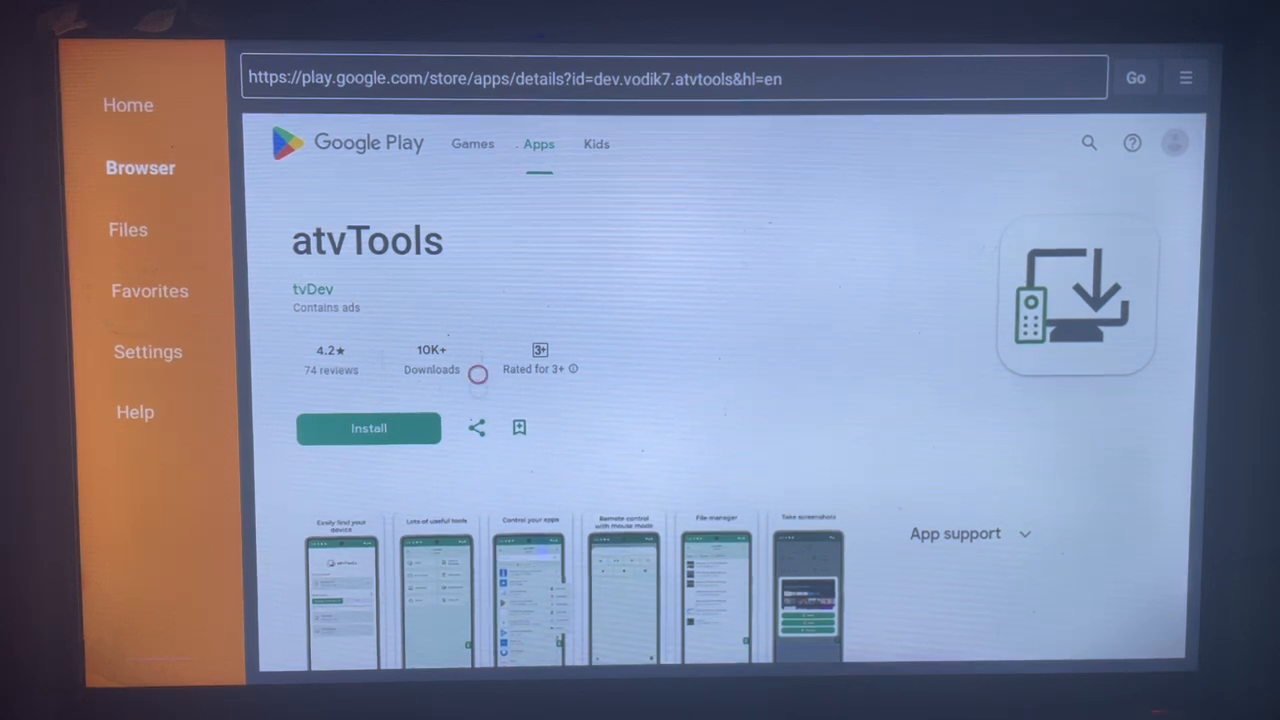